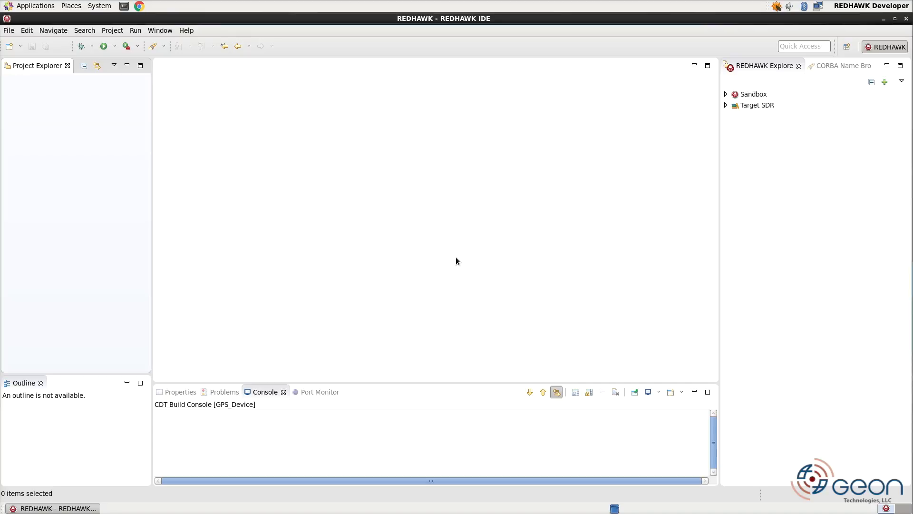
{"action": "mouse_move", "coordinate": [409, 180]}
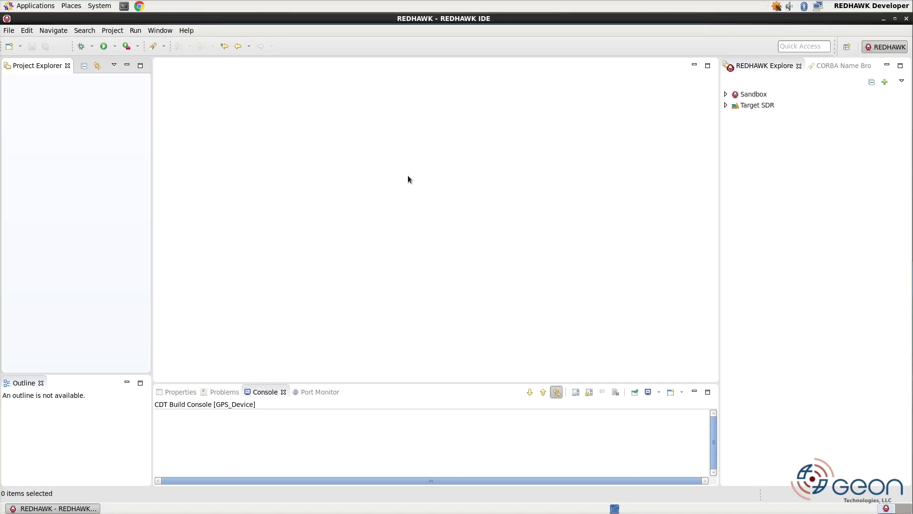
Step: Create a REDHAWK Front End Device project named GPS_Receiver, accepting the C++ implementation settings
{"action": "right_click", "coordinate": [95, 128]}
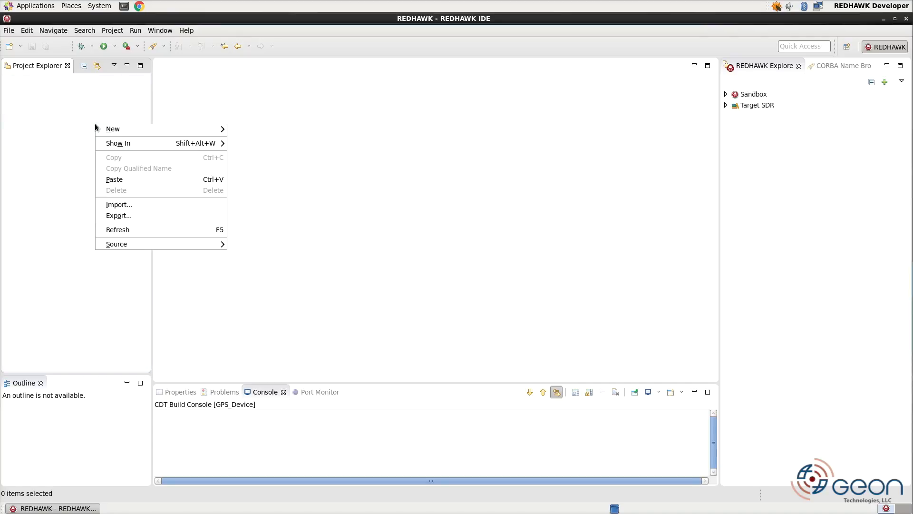
{"action": "left_click", "coordinate": [112, 129]}
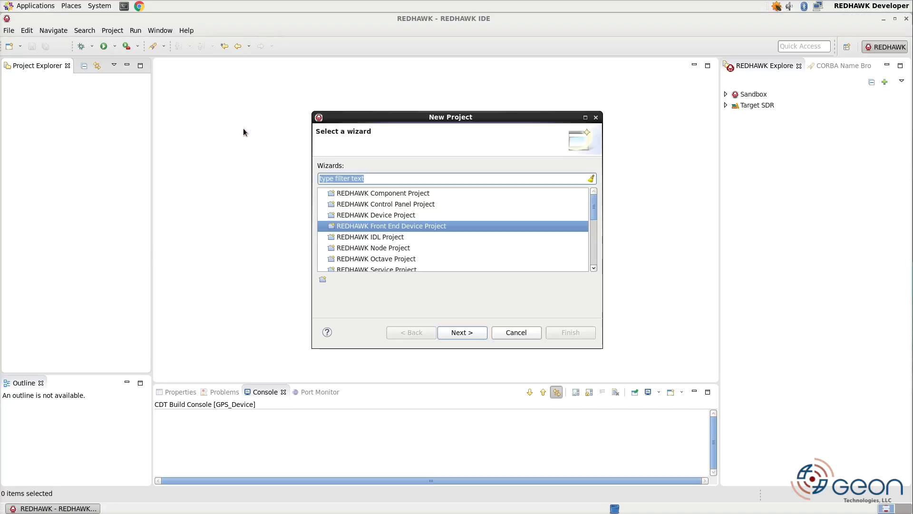
{"action": "mouse_move", "coordinate": [393, 233]}
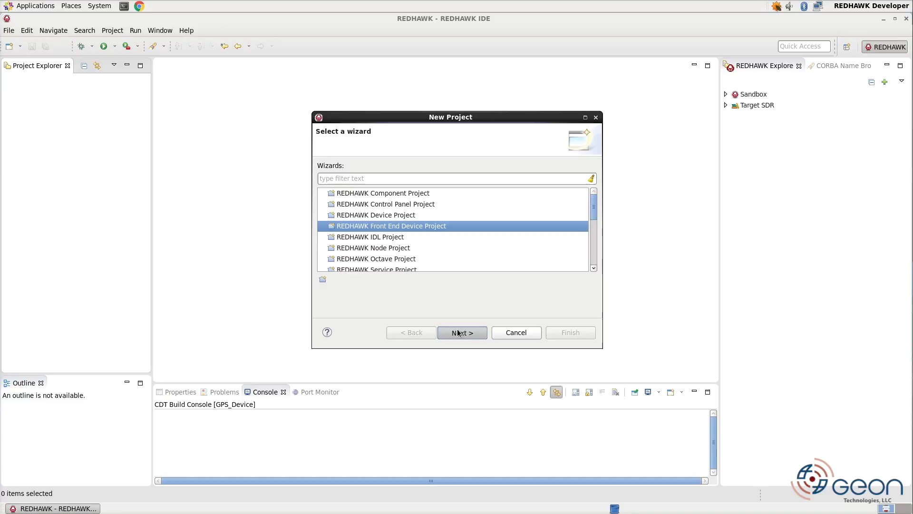
{"action": "left_click", "coordinate": [462, 333]}
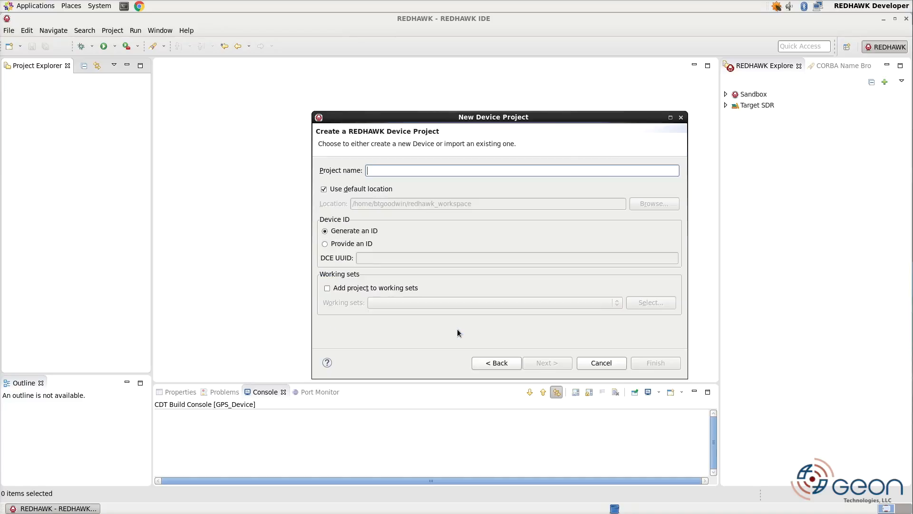
{"action": "type", "text": "GPS_Receiver"}
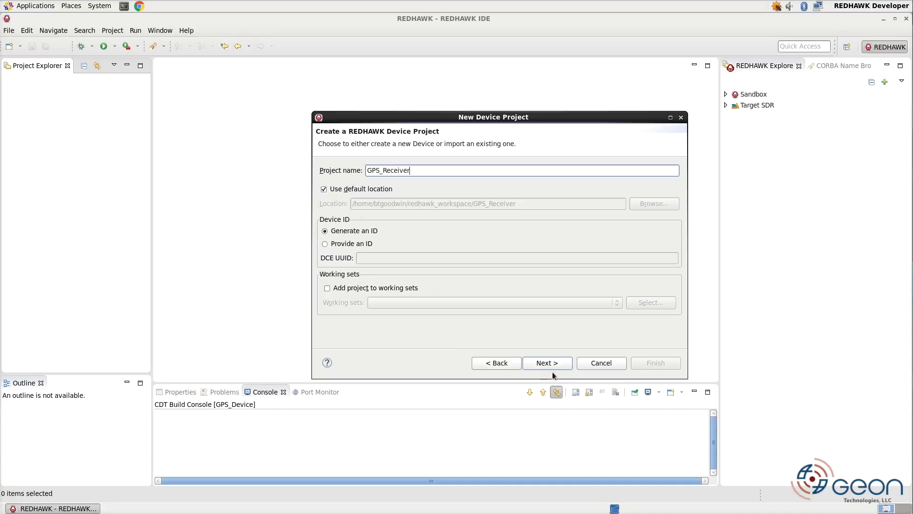
{"action": "left_click", "coordinate": [547, 363]}
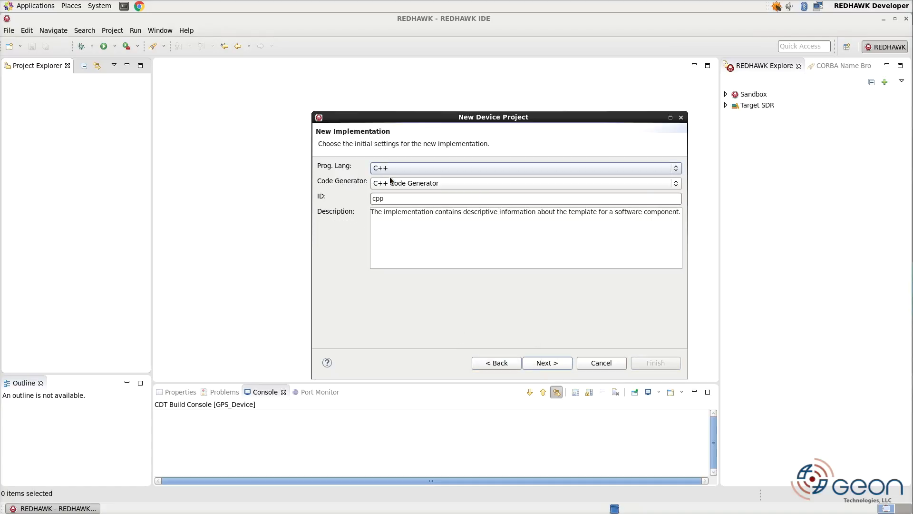
{"action": "left_click", "coordinate": [548, 363]}
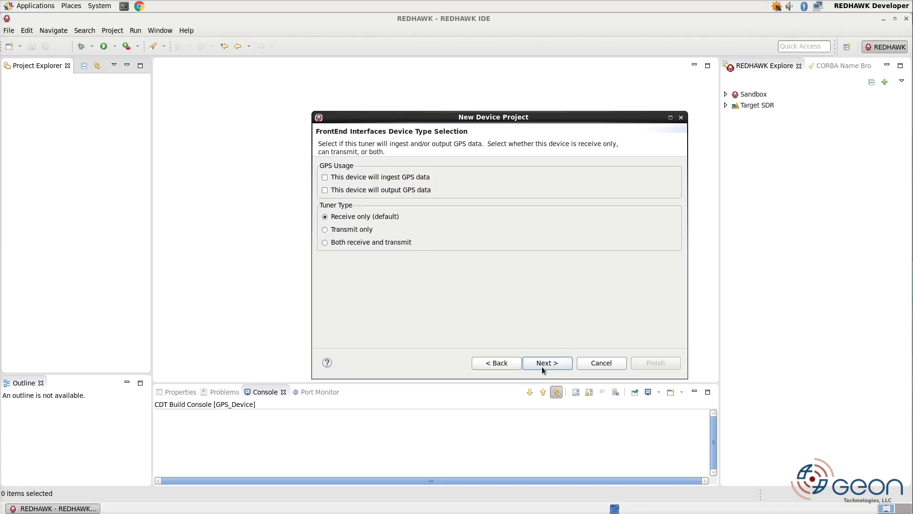
Step: Enable GPS data ingestion, keep the receive-only tuner and default tuner options, and finish the project
{"action": "left_click", "coordinate": [324, 177]}
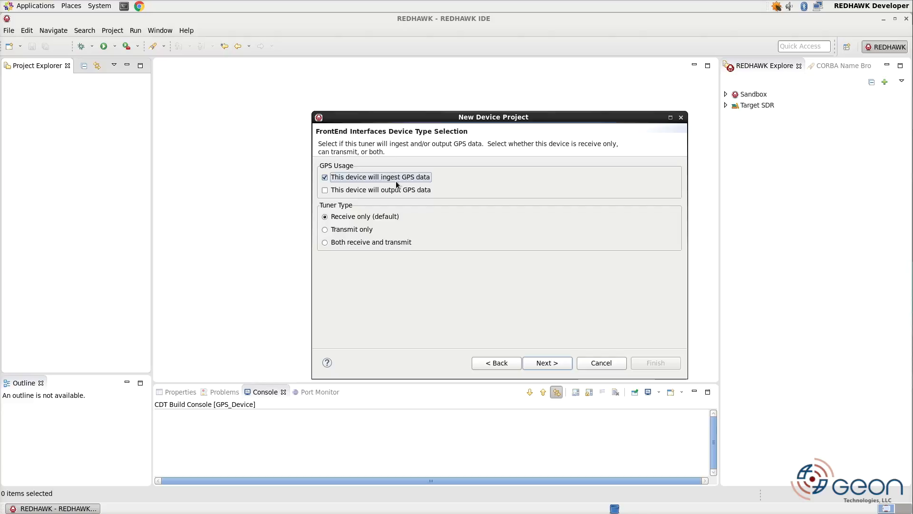
{"action": "mouse_move", "coordinate": [355, 261]}
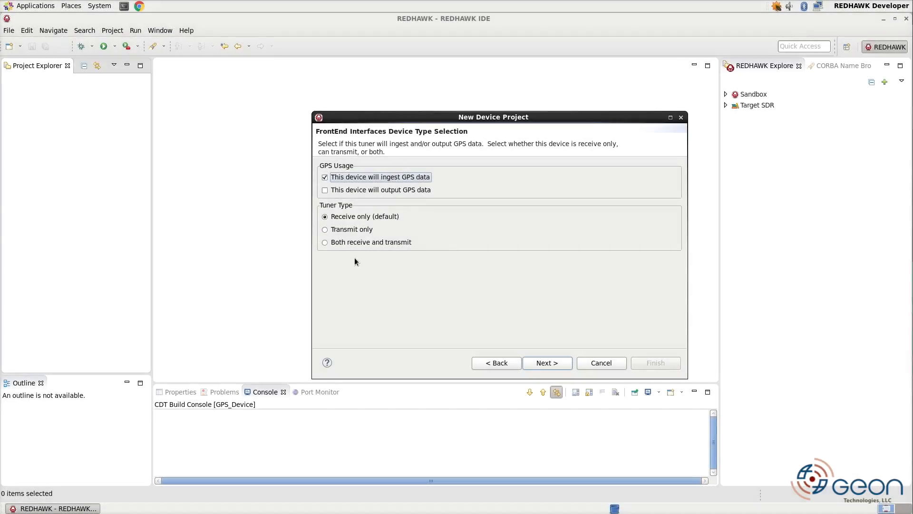
{"action": "left_click", "coordinate": [548, 362]}
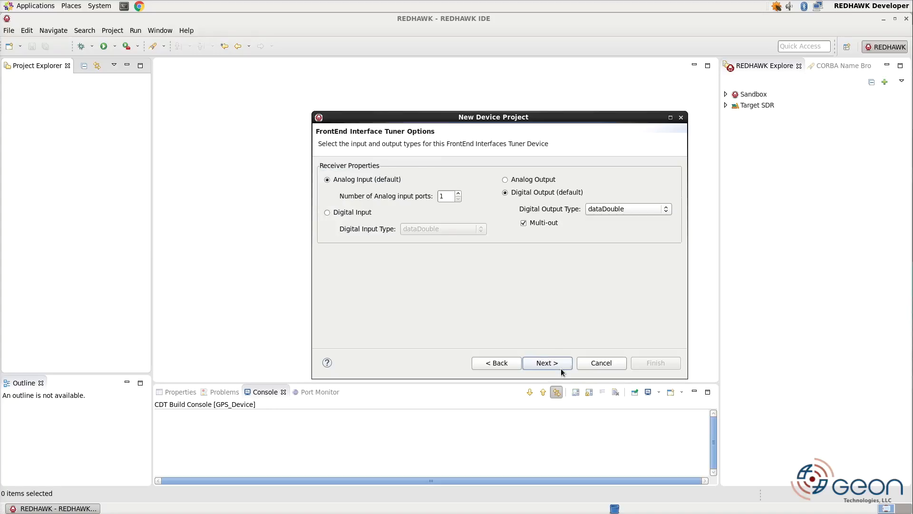
{"action": "left_click", "coordinate": [547, 363]}
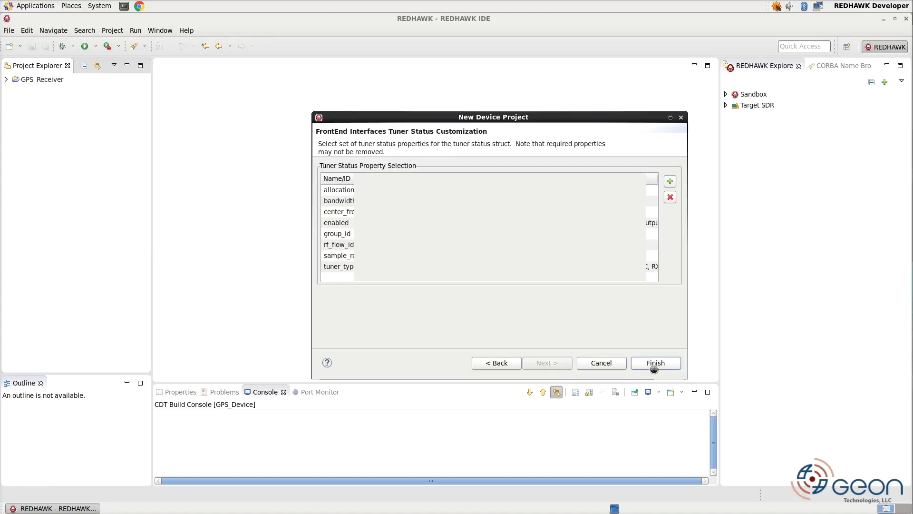
{"action": "left_click", "coordinate": [655, 363]}
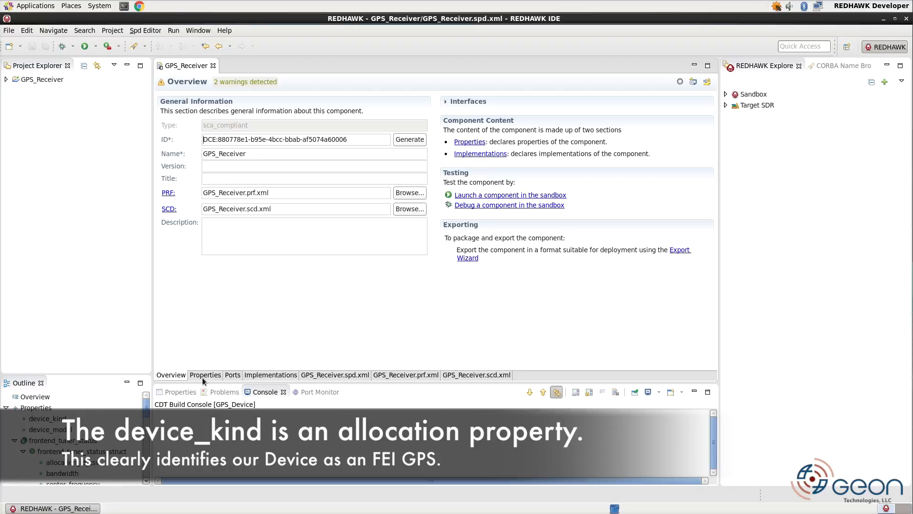
Step: Remove the frontend struct properties and connectionTable, keeping only device_kind and device_model
{"action": "left_click", "coordinate": [205, 375]}
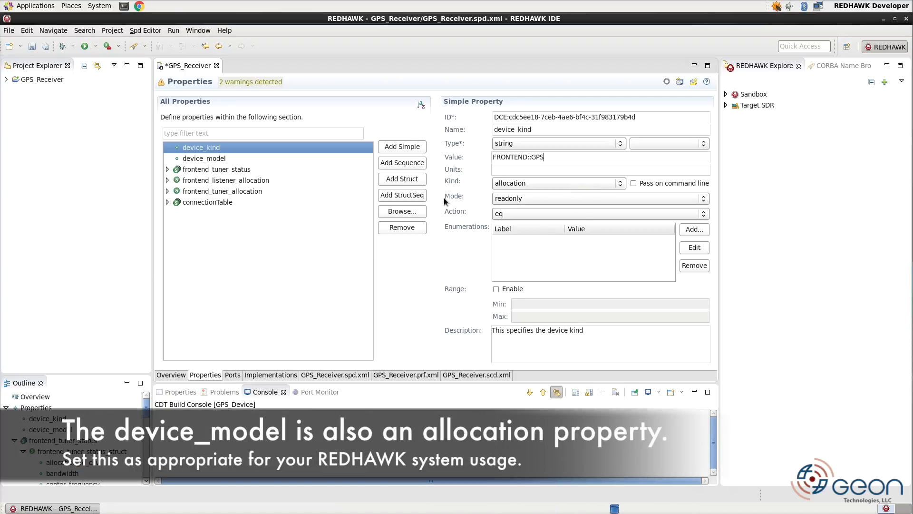
{"action": "mouse_move", "coordinate": [252, 173]}
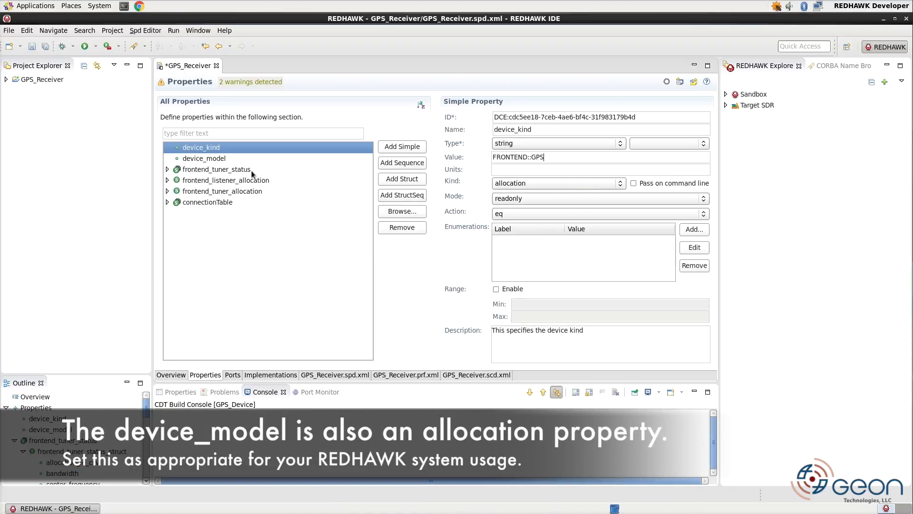
{"action": "left_click", "coordinate": [204, 158]}
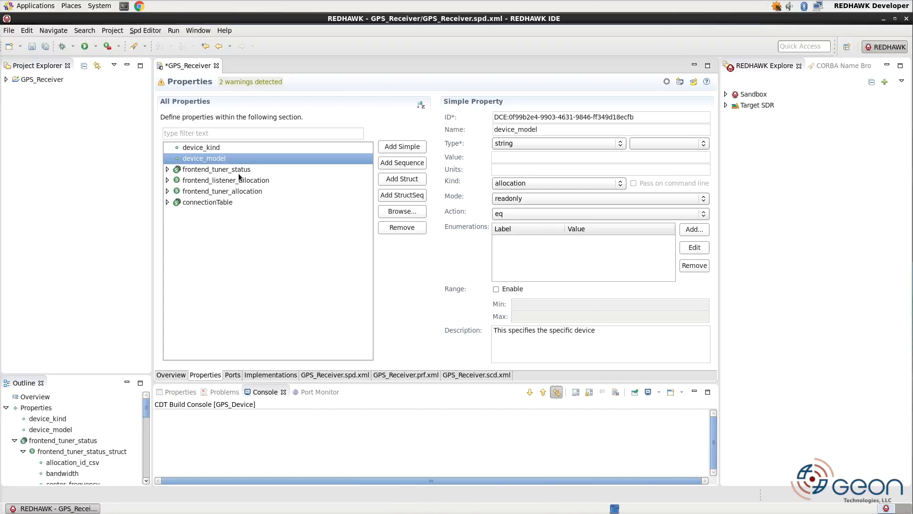
{"action": "left_click", "coordinate": [208, 201]}
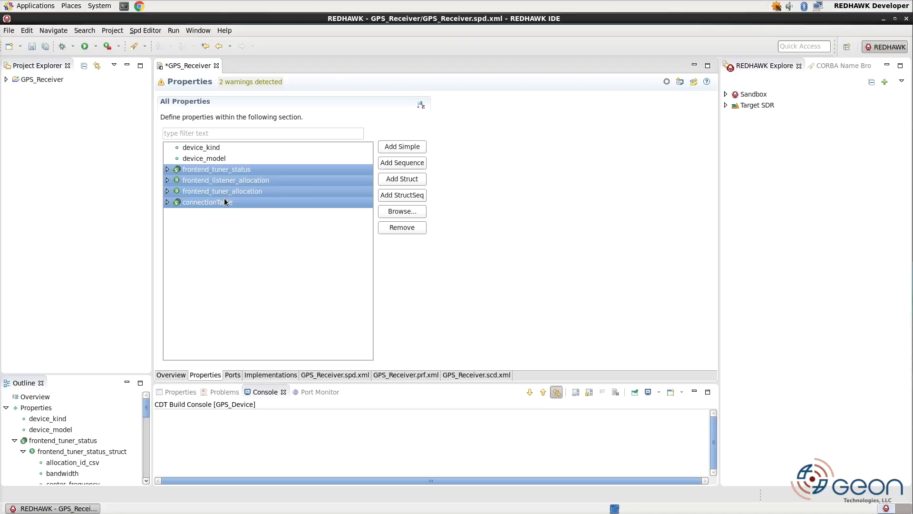
{"action": "mouse_move", "coordinate": [402, 228]}
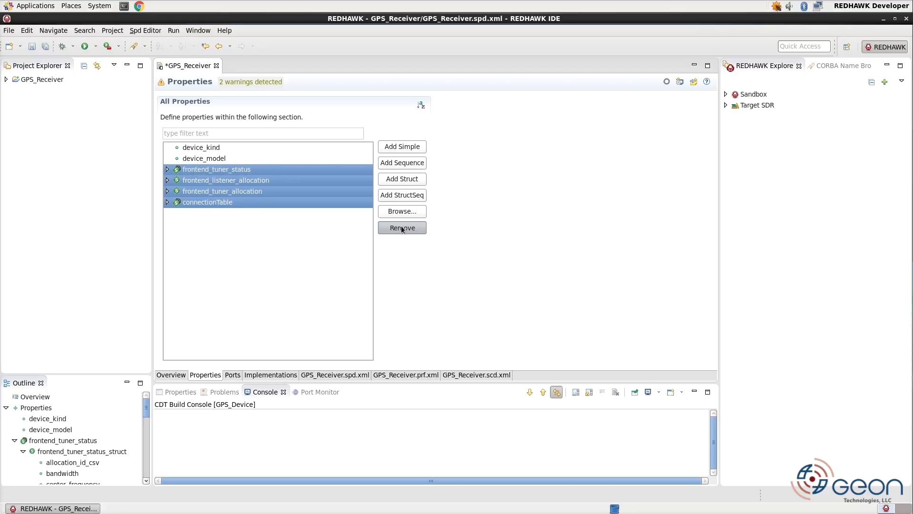
{"action": "left_click", "coordinate": [402, 227]}
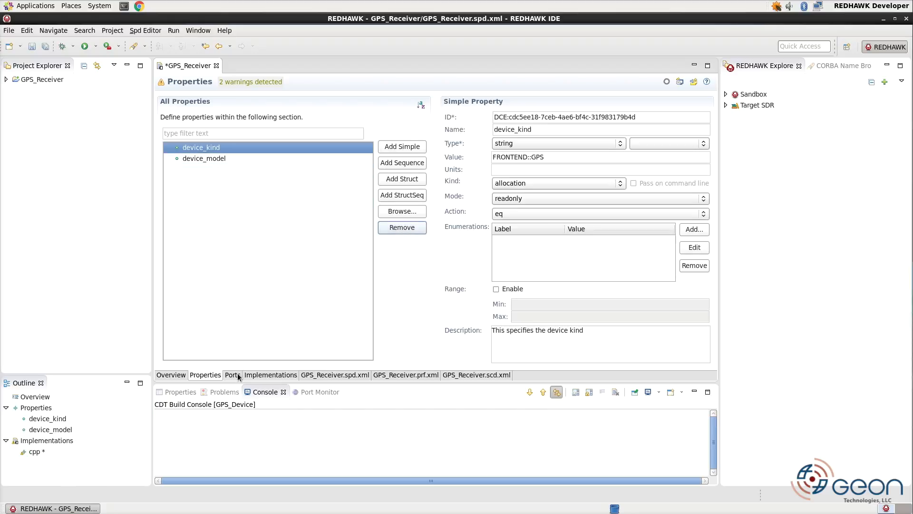
{"action": "left_click", "coordinate": [232, 375]}
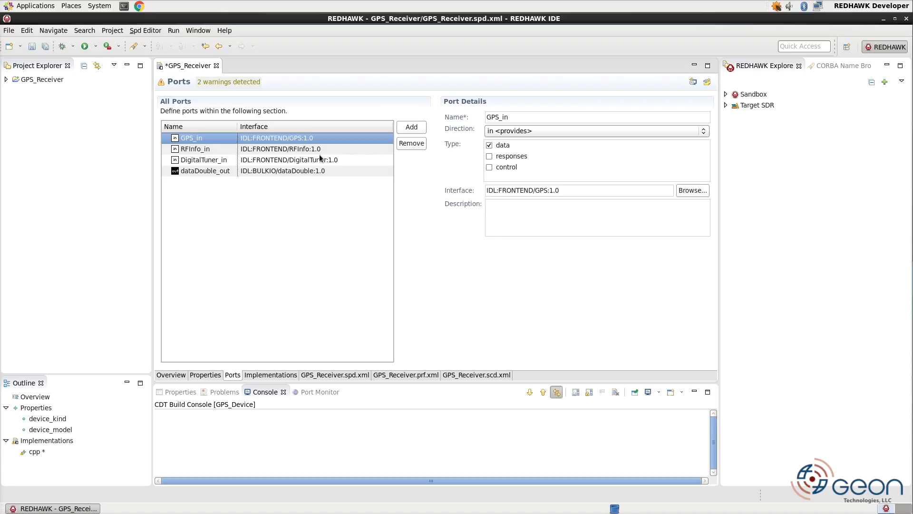
Step: Delete the RFInfo_in and DigitalTuner_in ports so GPS_in remains, then request Generate All Code
{"action": "left_click", "coordinate": [411, 143]}
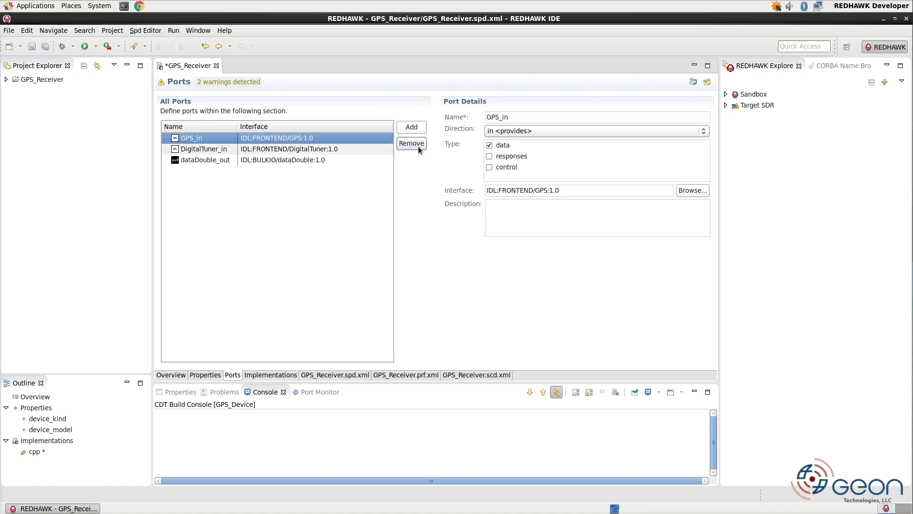
{"action": "left_click", "coordinate": [205, 148]}
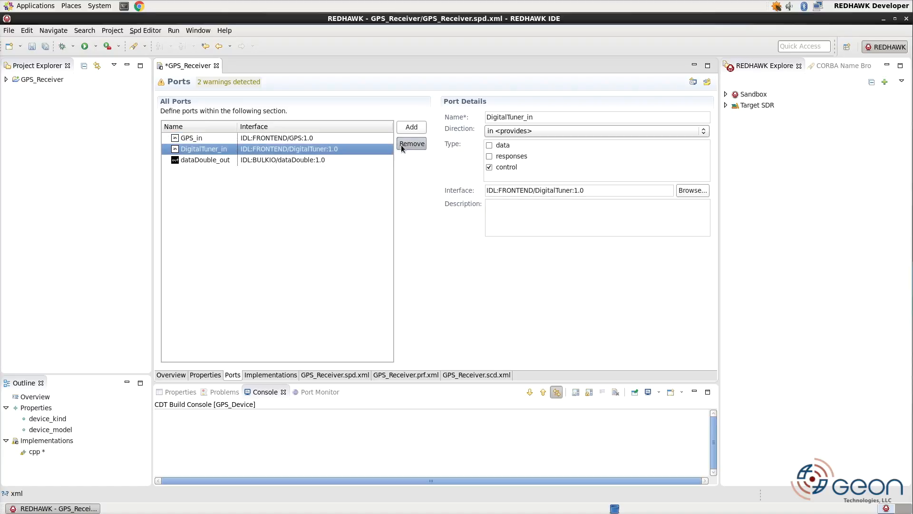
{"action": "left_click", "coordinate": [412, 144]}
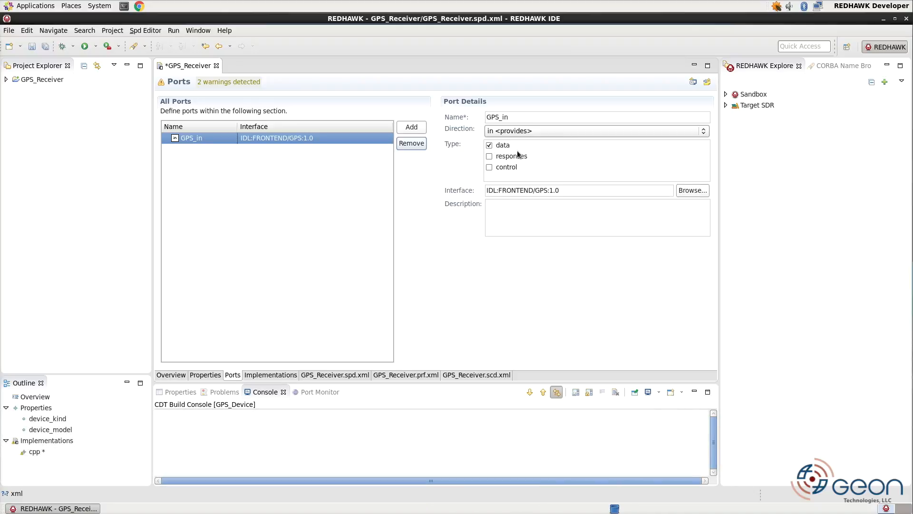
{"action": "left_click", "coordinate": [693, 82]}
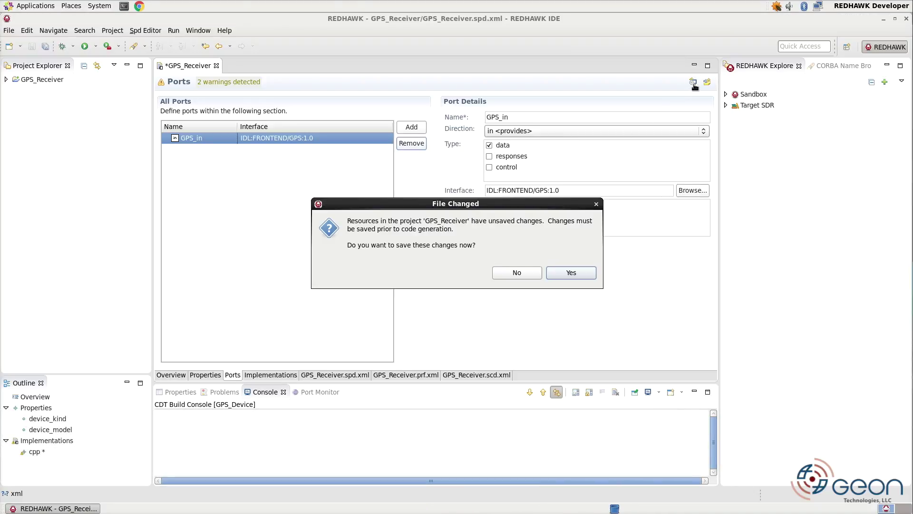
Step: Save the project changes and generate code with template_impl.cpp excluded from regeneration
{"action": "left_click", "coordinate": [571, 273]}
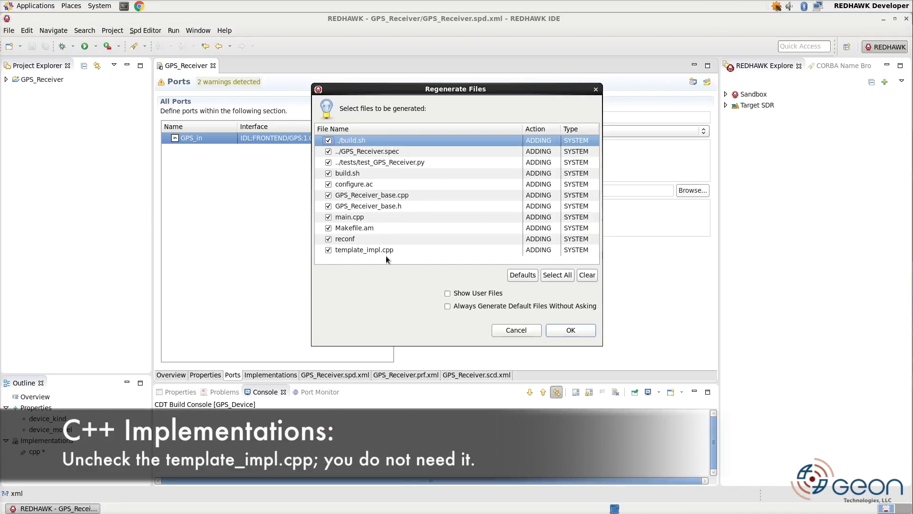
{"action": "mouse_move", "coordinate": [368, 260]}
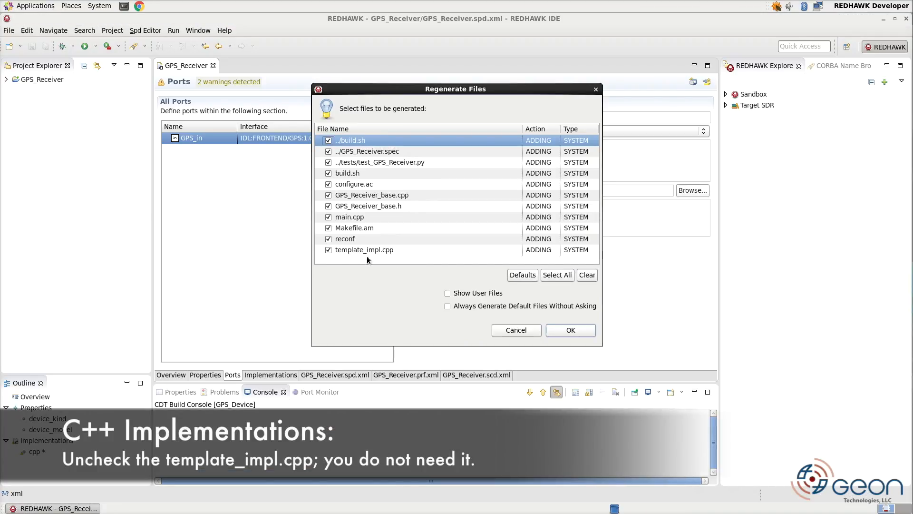
{"action": "left_click", "coordinate": [328, 250]}
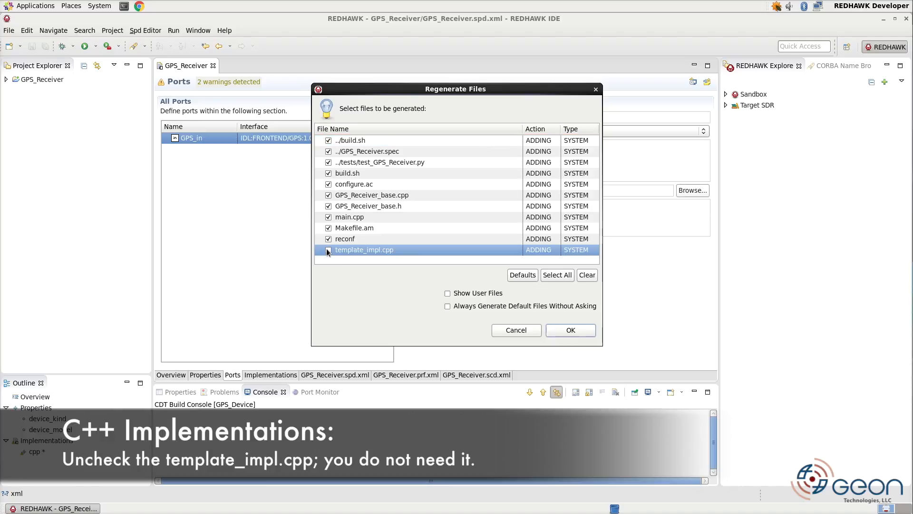
{"action": "left_click", "coordinate": [328, 250]}
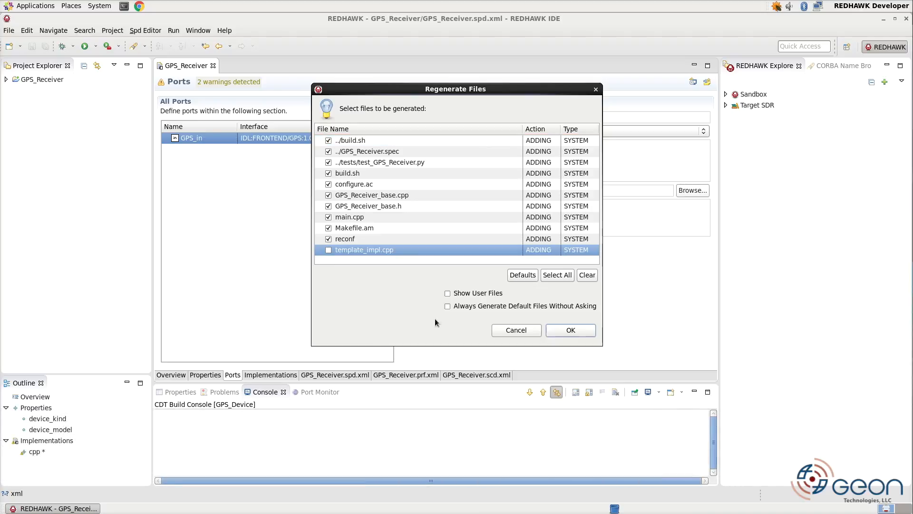
{"action": "left_click", "coordinate": [571, 330]}
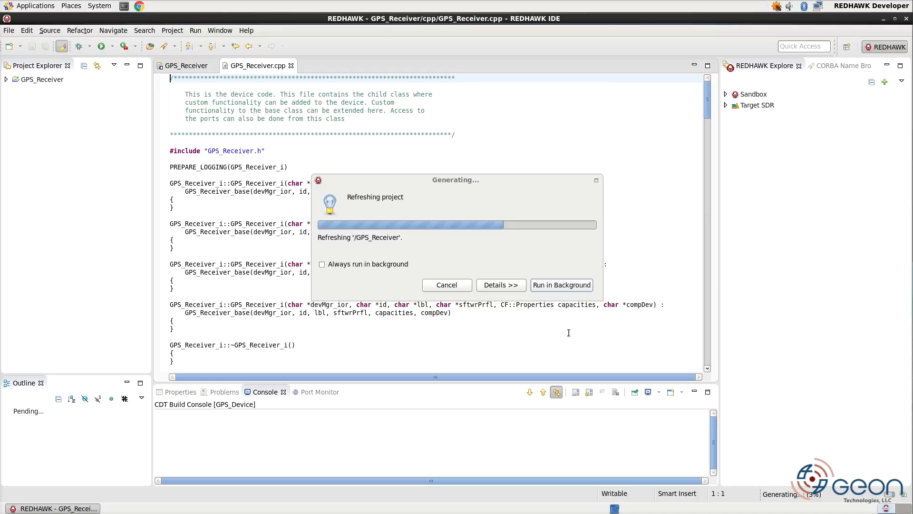